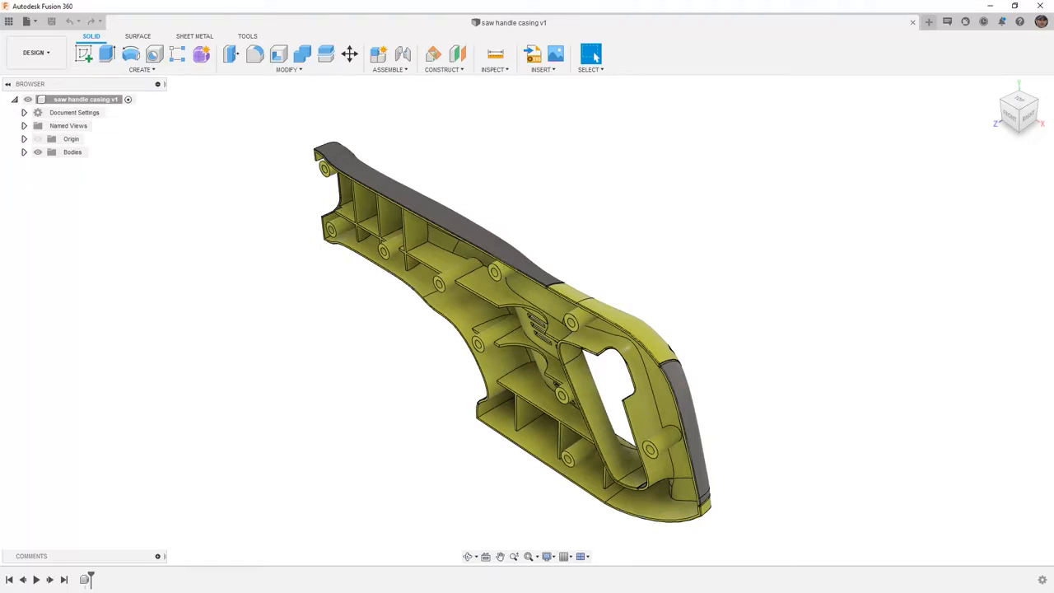
pyautogui.moveTo(87, 579)
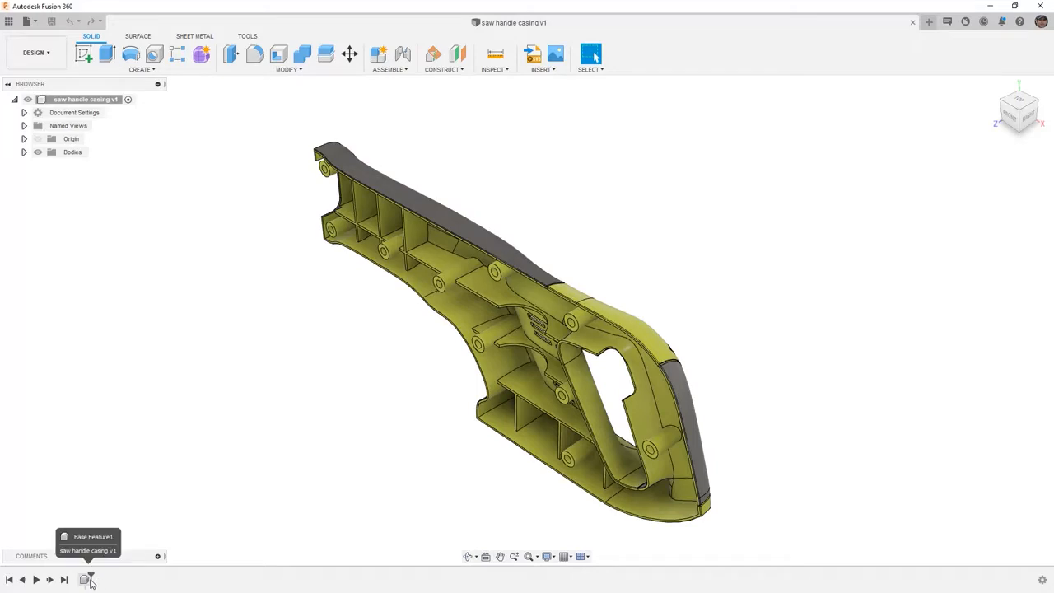
pyautogui.moveTo(188, 486)
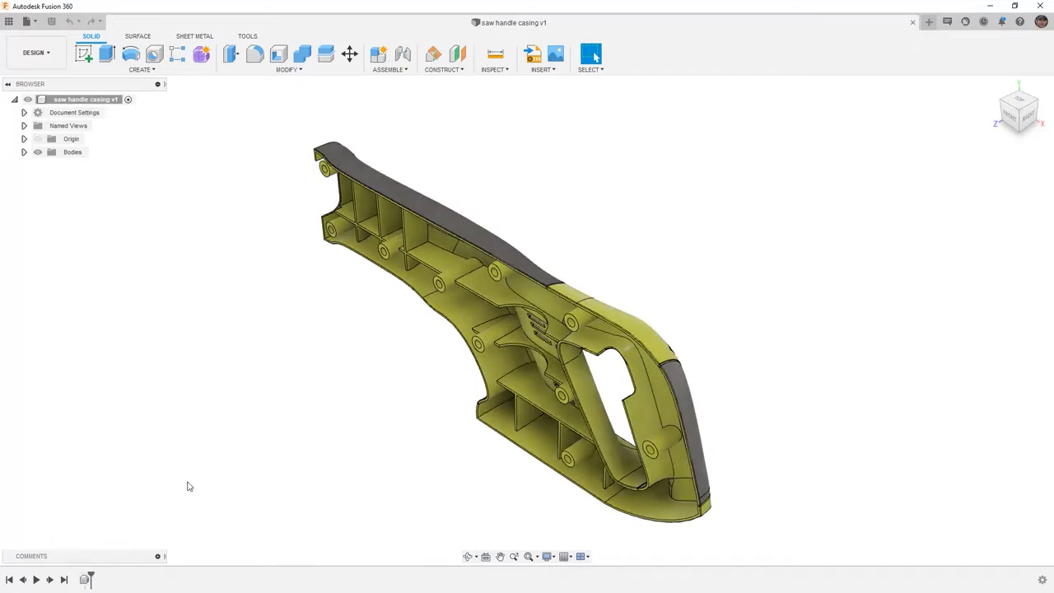
pyautogui.moveTo(215, 455)
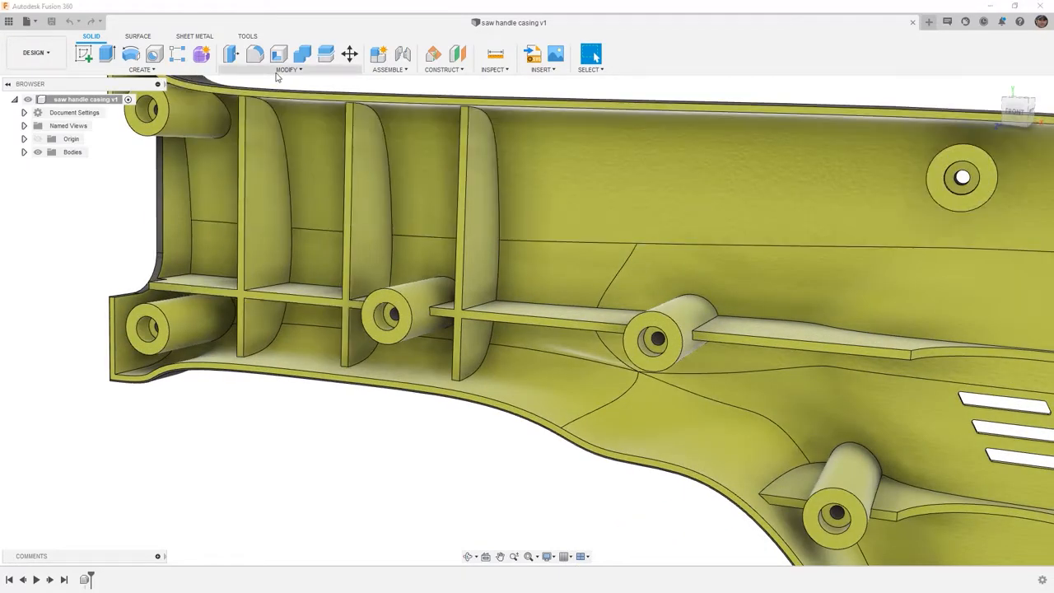
# Step: Rotate the selected interior rib faces by -20 degrees with Move/Copy, viewed from the front
pyautogui.click(349, 53)
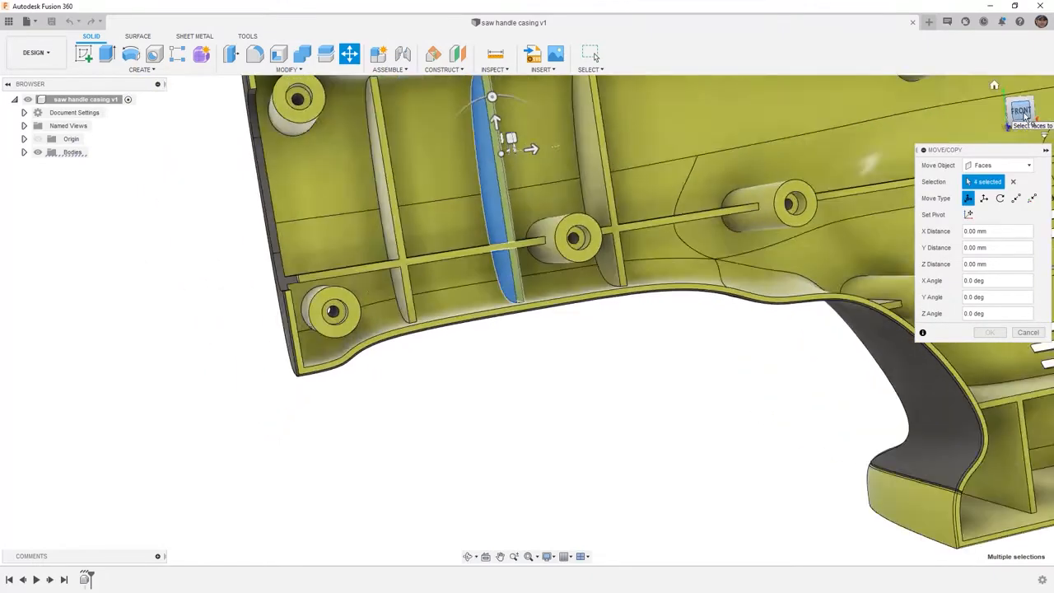
pyautogui.click(1021, 110)
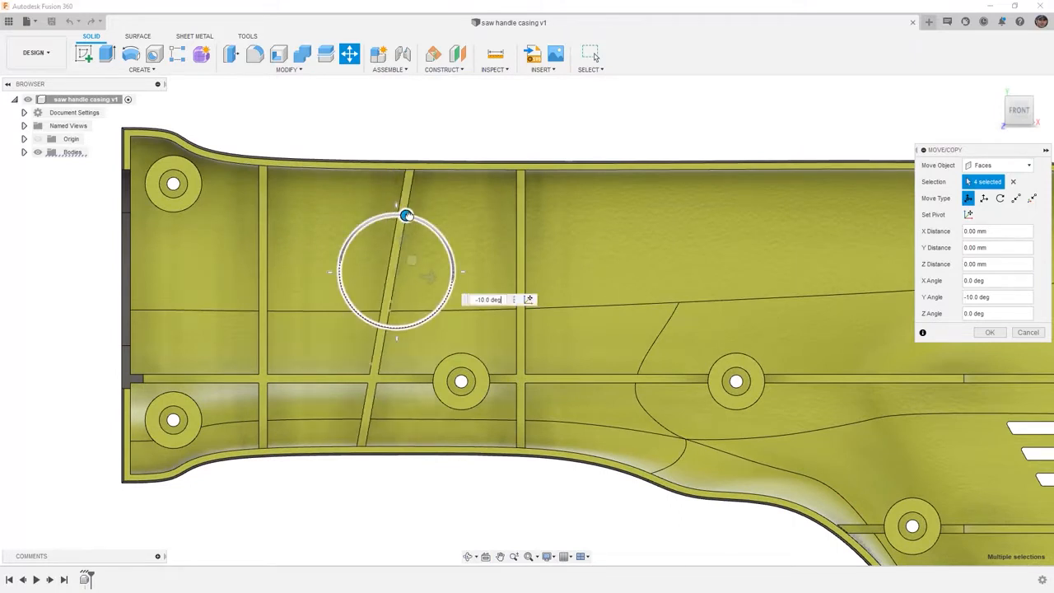
pyautogui.moveTo(405, 214); pyautogui.dragTo(425, 222)
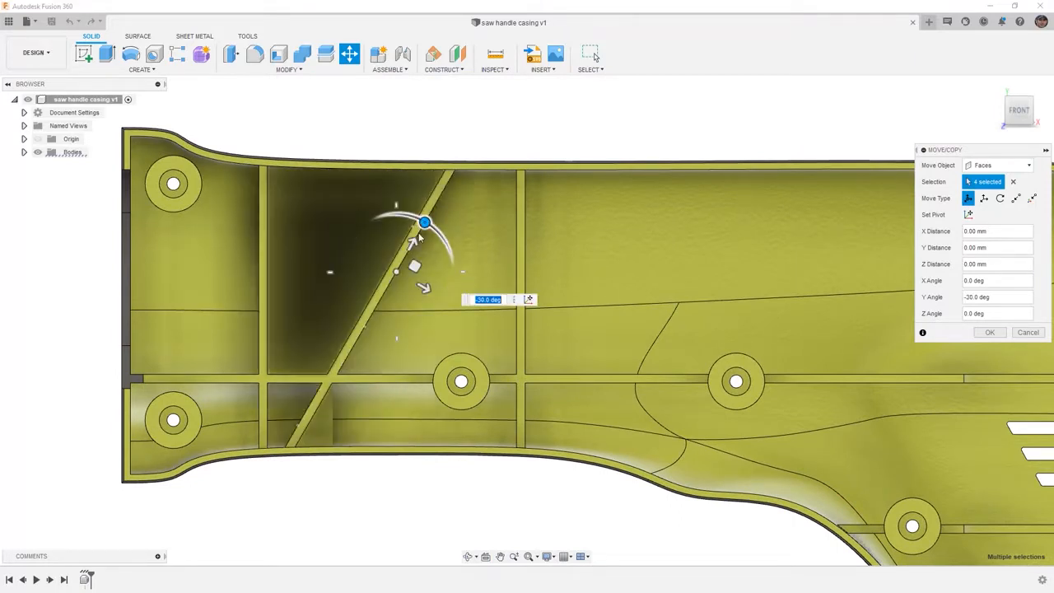
pyautogui.moveTo(425, 223); pyautogui.dragTo(420, 219)
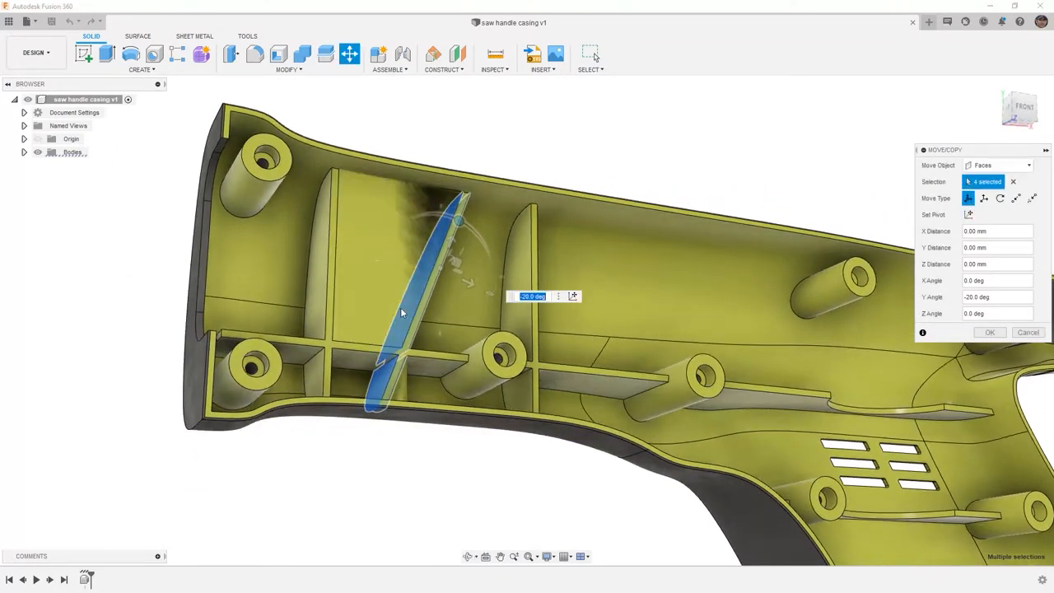
pyautogui.click(990, 333)
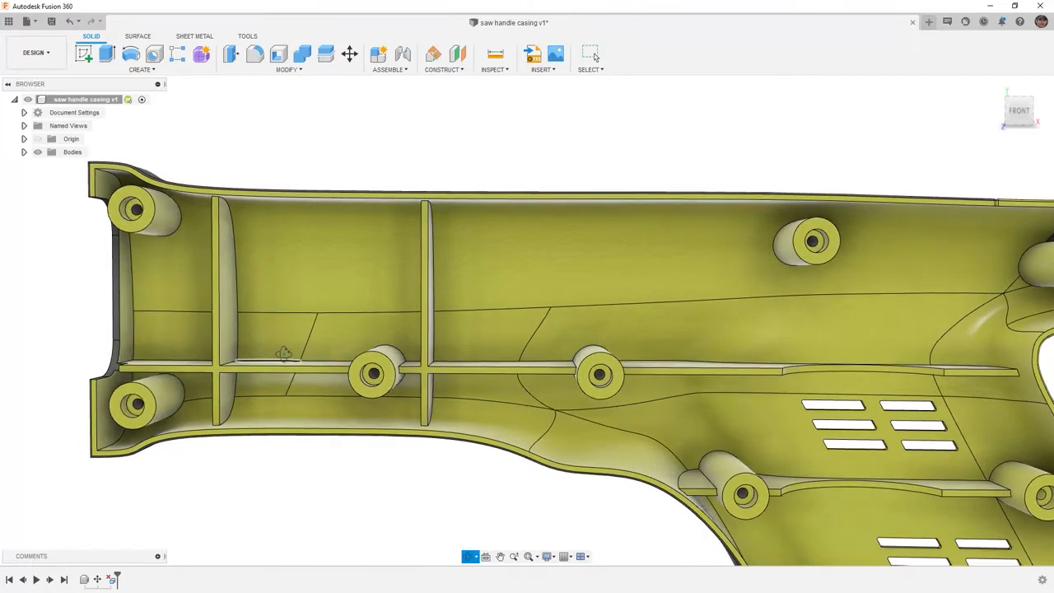
# Step: Delete the tilted rib's faces, then select and deselect the short rib segment beside the boss
pyautogui.click(277, 338)
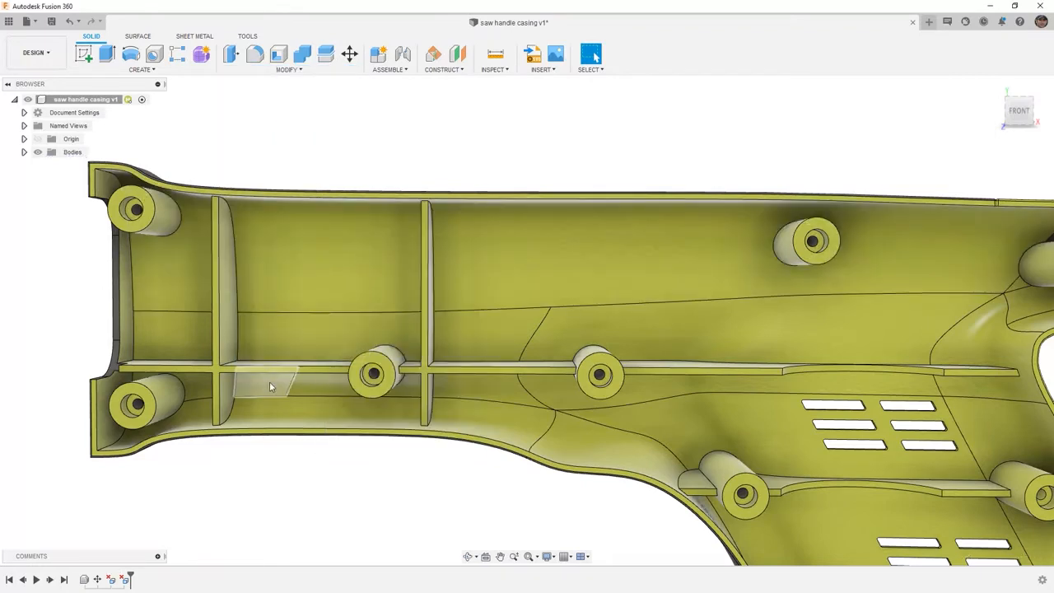
pyautogui.click(267, 385)
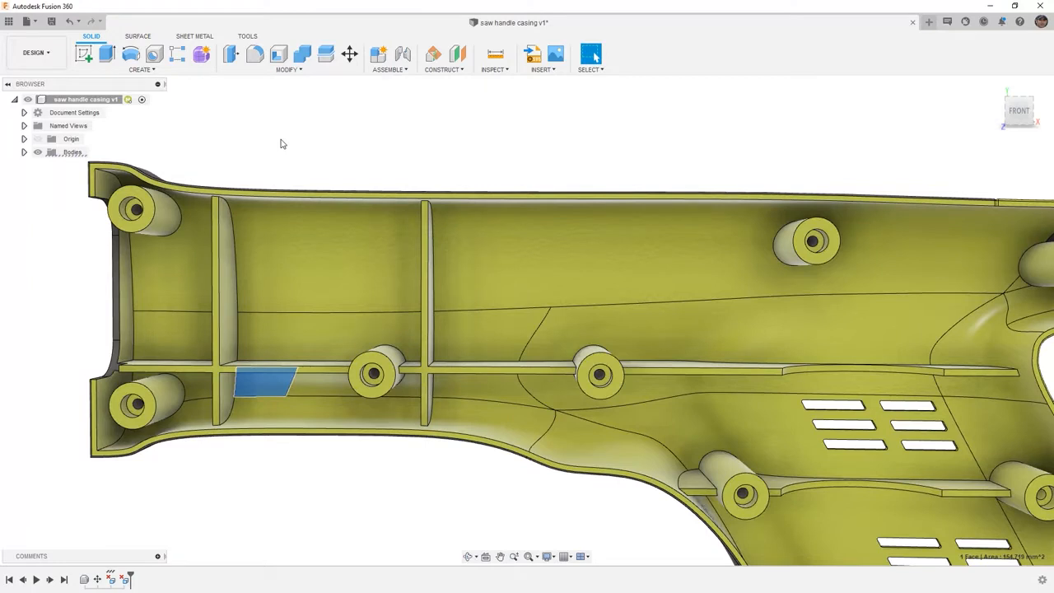
pyautogui.click(283, 145)
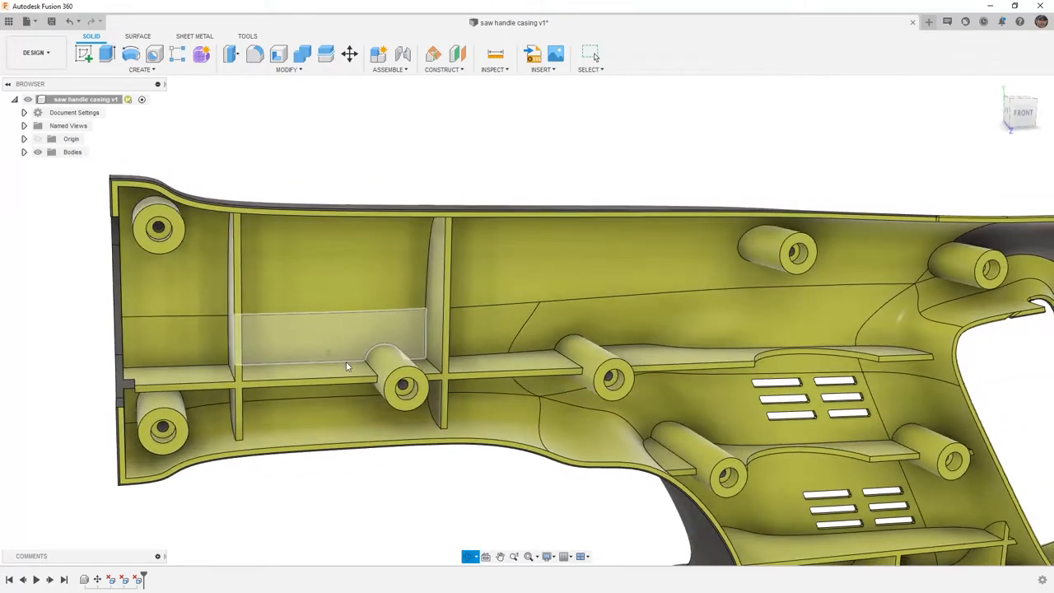
# Step: Move the screw boss's inner and outer faces -4.00 mm along the rib with Move/Copy
pyautogui.click(349, 53)
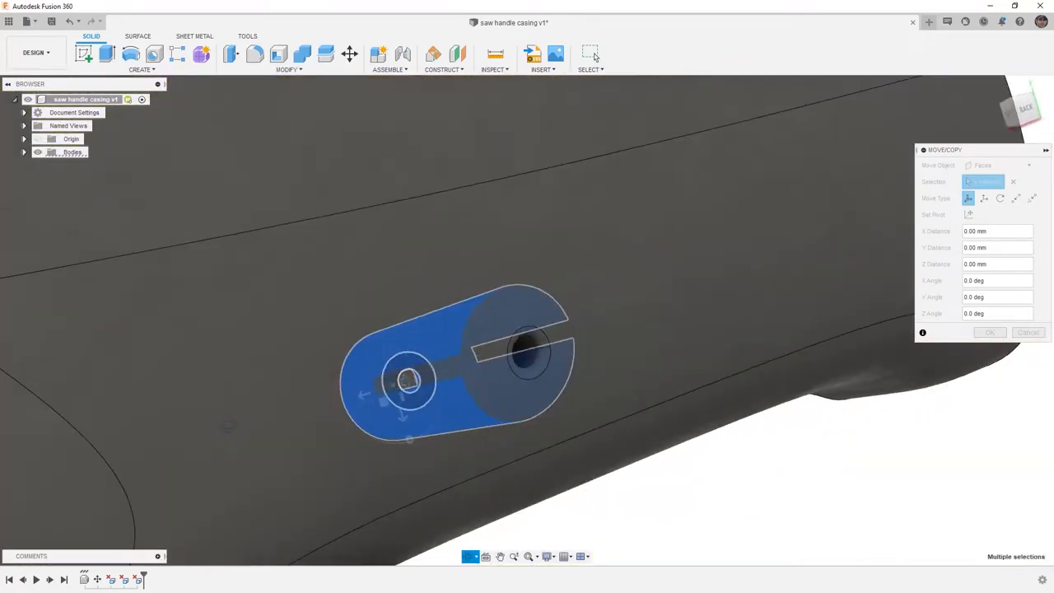
pyautogui.click(524, 346)
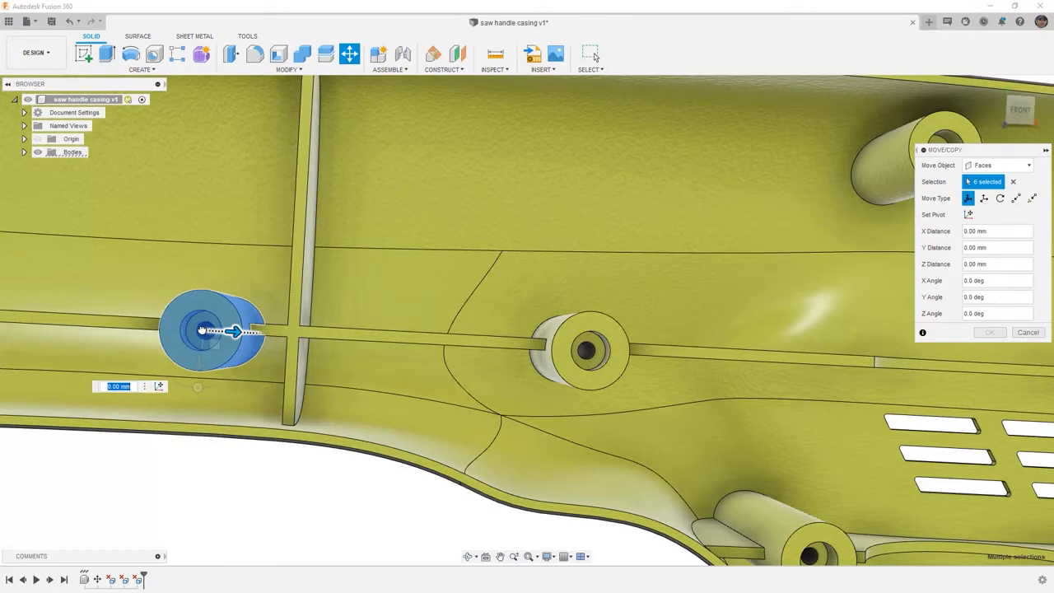
pyautogui.moveTo(234, 331); pyautogui.dragTo(205, 331)
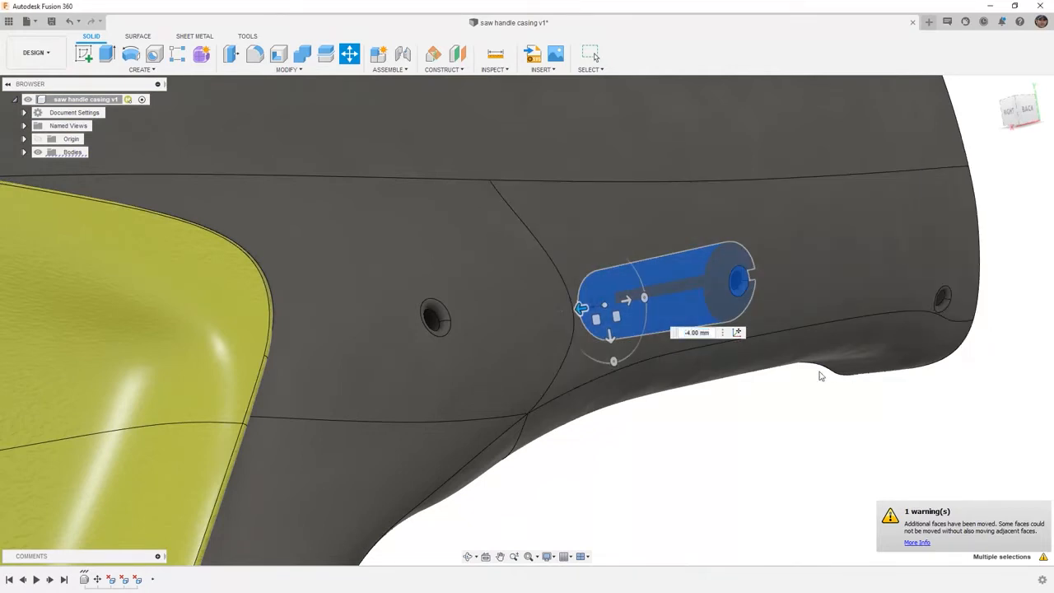
pyautogui.moveTo(801, 378)
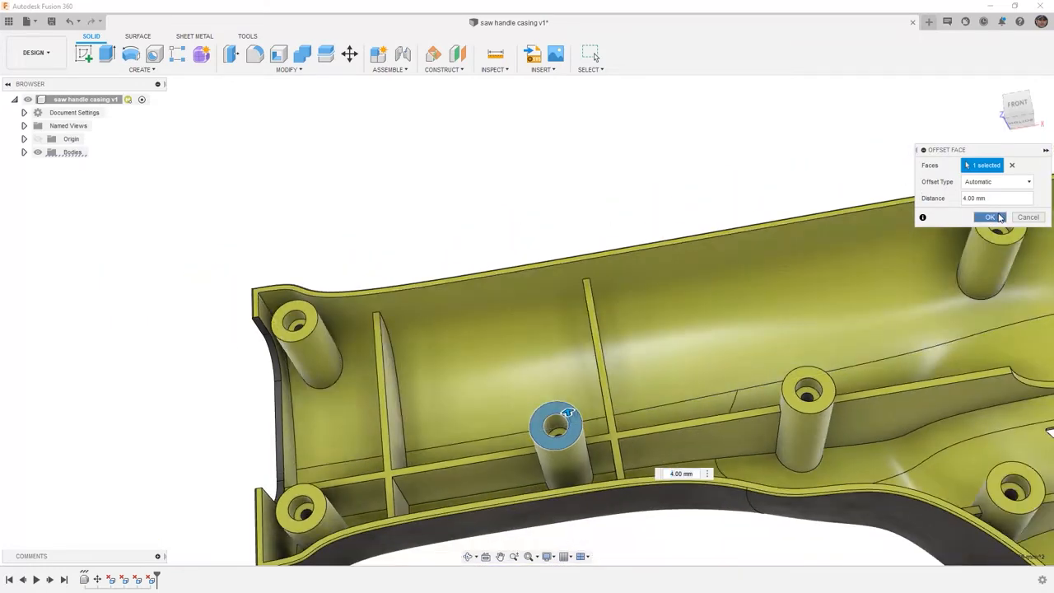
# Step: Offset the boss top face by 4.00 mm to raise the screw boss
pyautogui.click(990, 217)
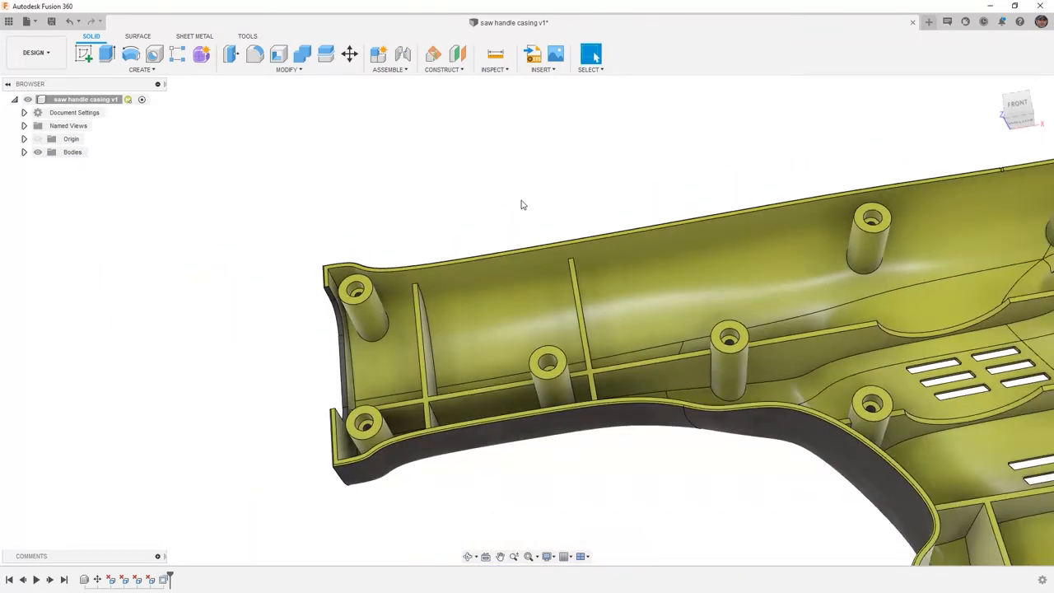
pyautogui.moveTo(867, 115)
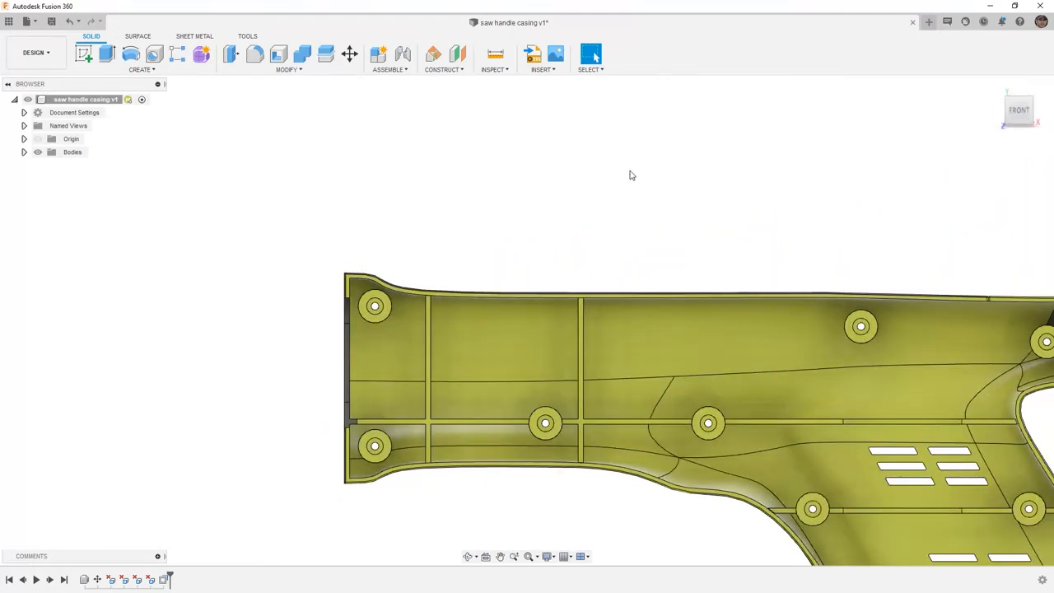
pyautogui.moveTo(630, 174)
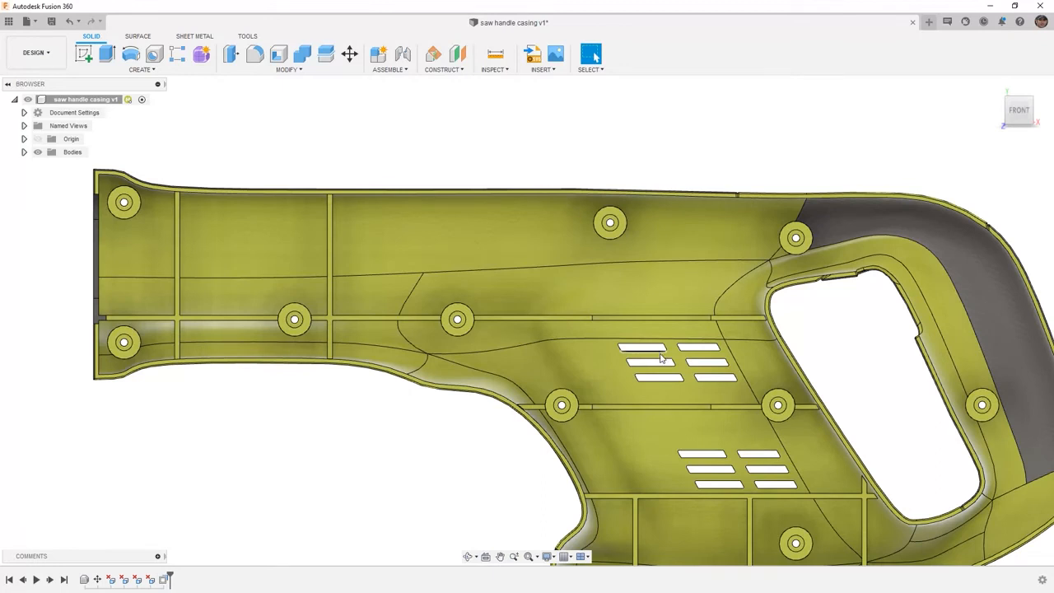
pyautogui.moveTo(653, 355)
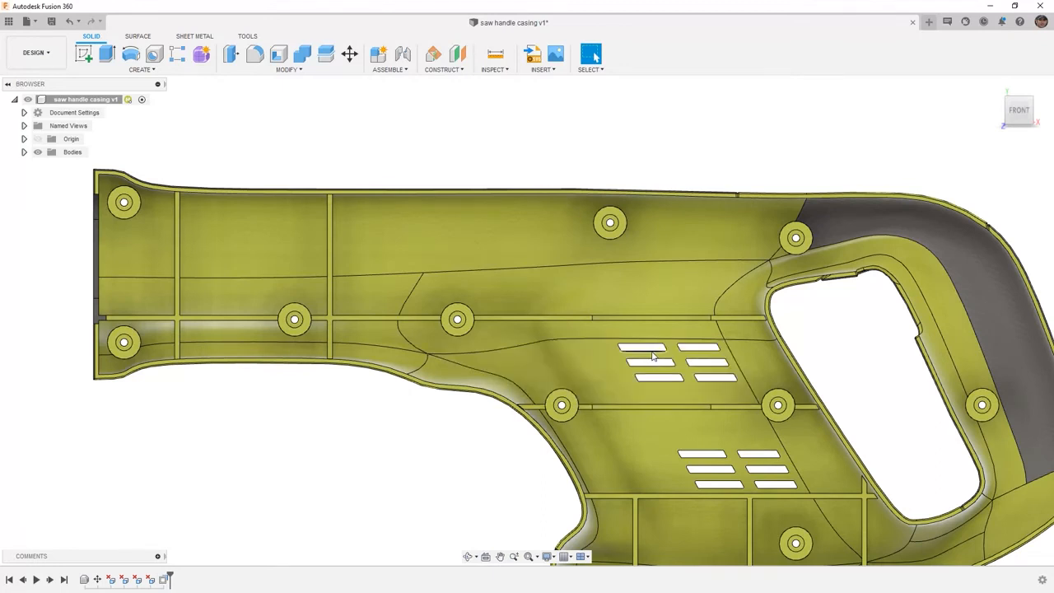